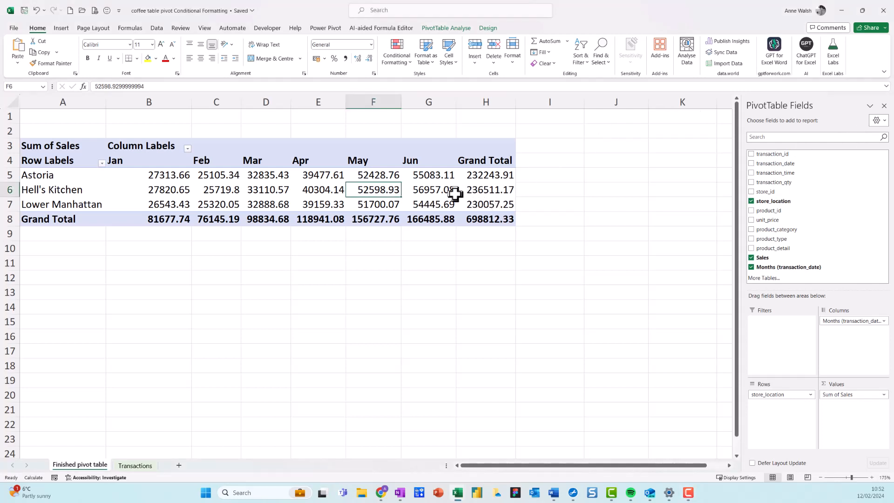
pyautogui.moveTo(452, 190)
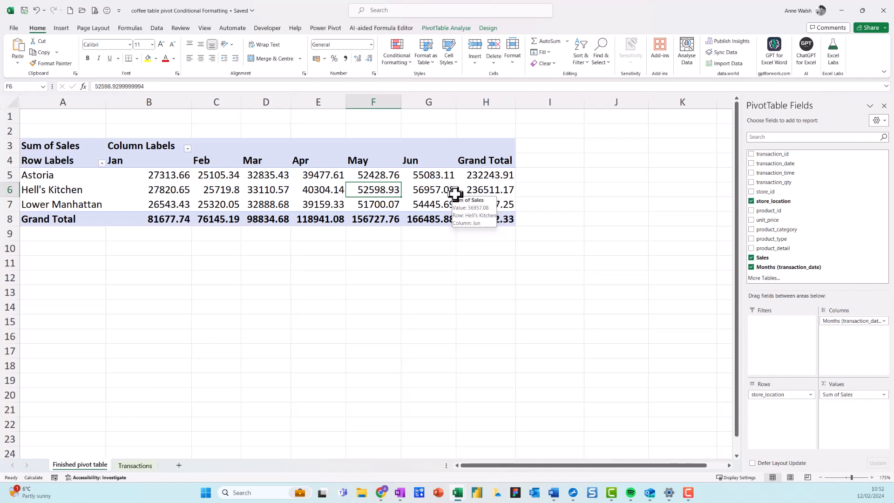
pyautogui.moveTo(459, 190)
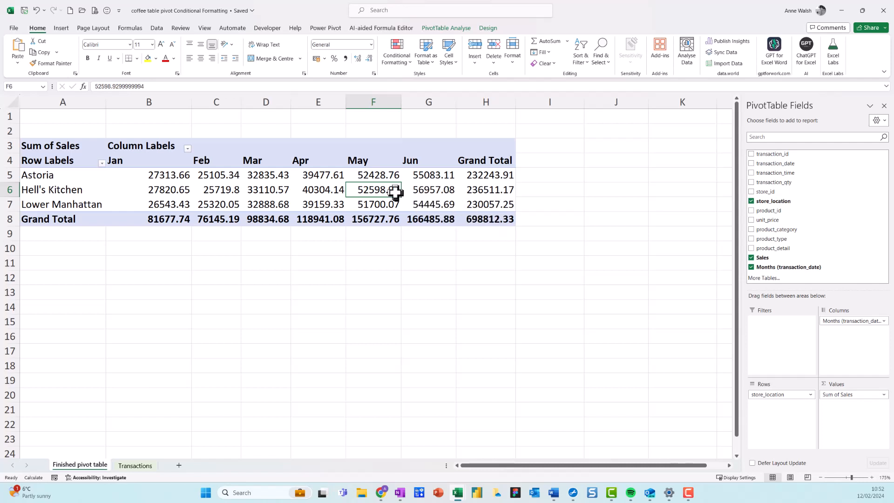
pyautogui.moveTo(376, 190)
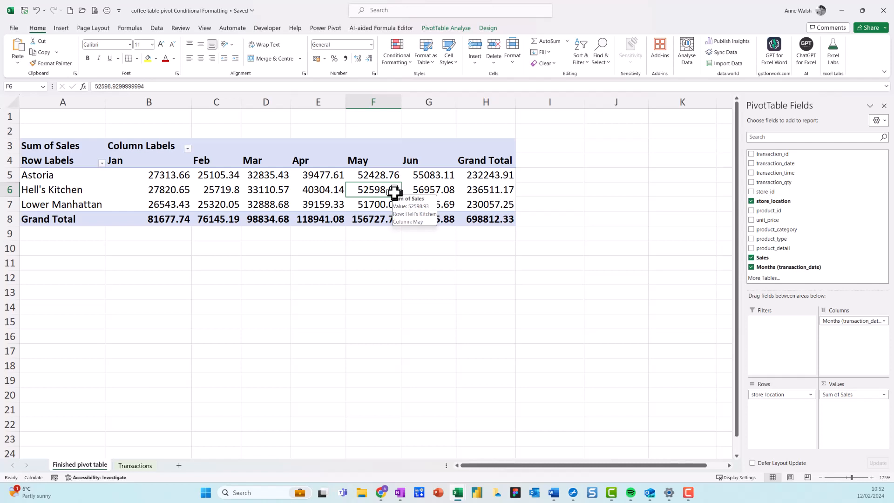
pyautogui.moveTo(388, 191)
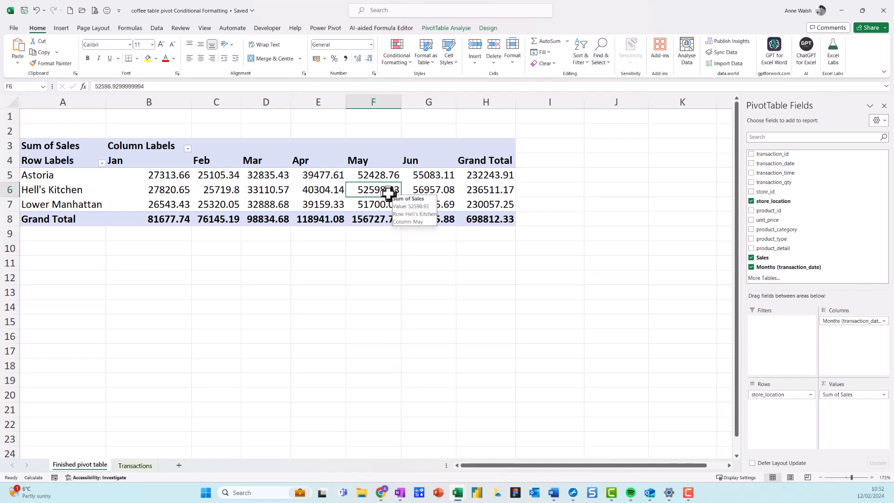
pyautogui.moveTo(318, 190)
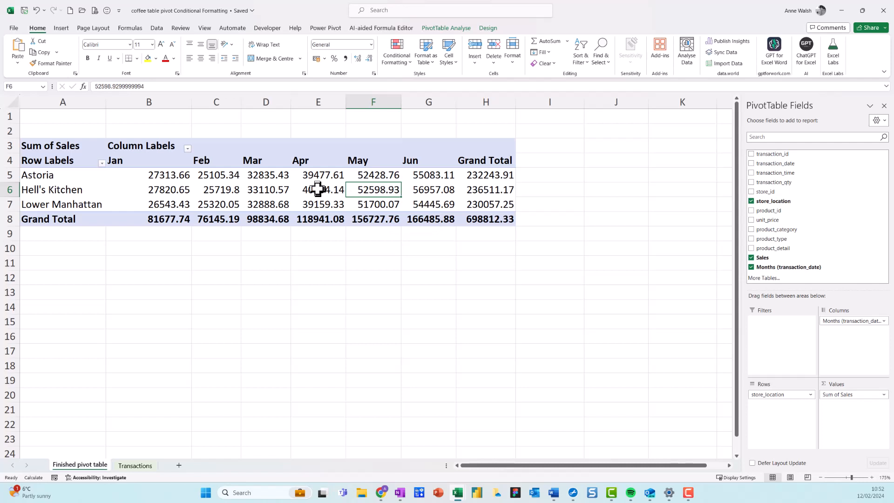
# Step: Select cell E6, the Hell's Kitchen April sales value, as the formatting target
pyautogui.click(318, 189)
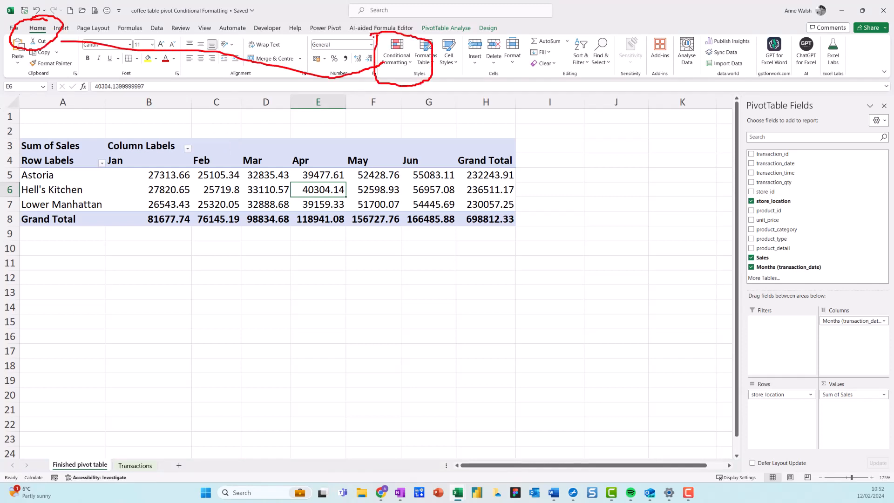
# Step: Choose the green-yellow-red colour scale from Conditional Formatting for cell E6
pyautogui.click(396, 51)
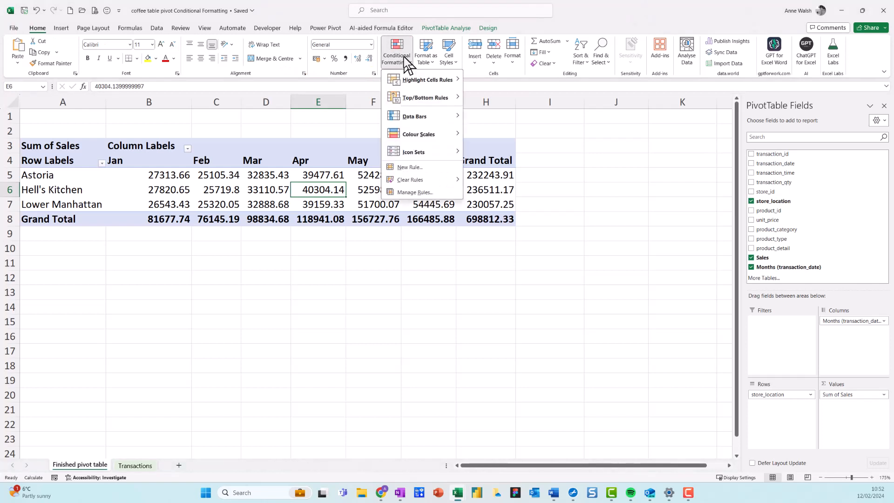
pyautogui.moveTo(409, 88)
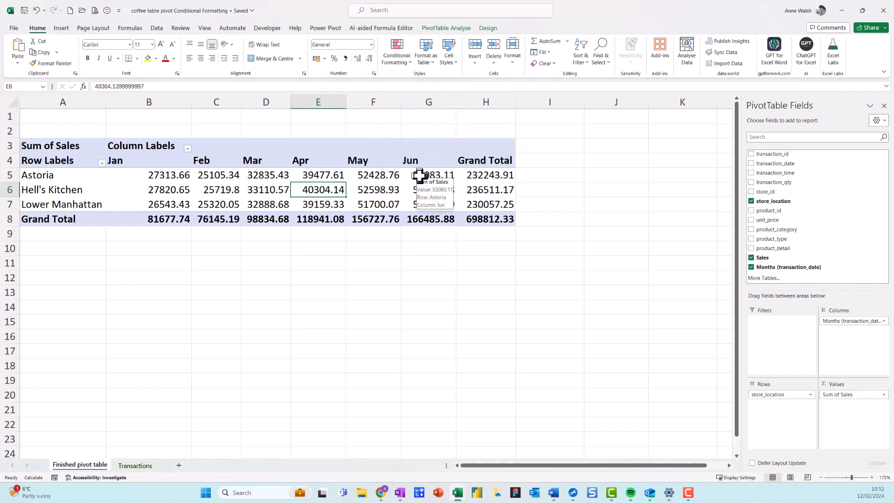
pyautogui.moveTo(342, 189)
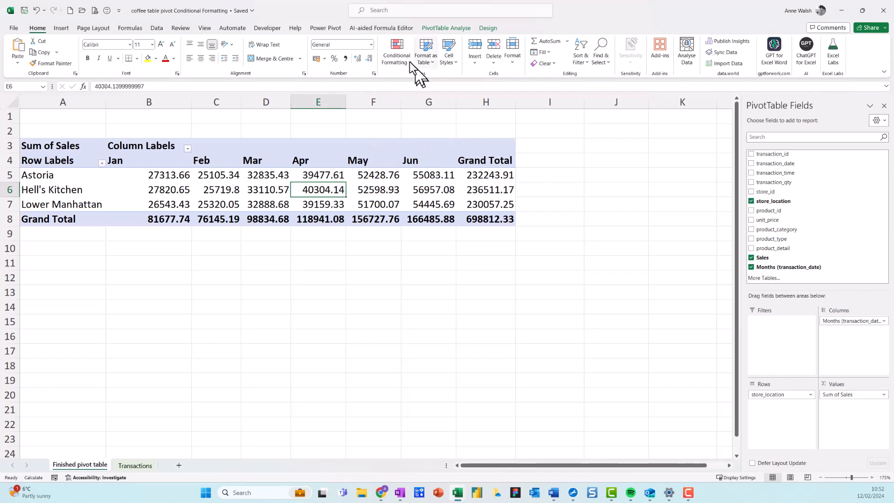
pyautogui.click(396, 52)
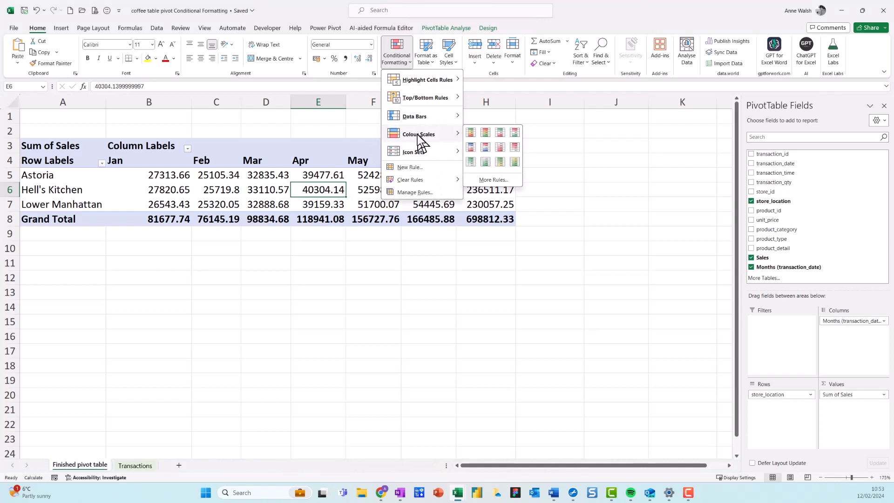
pyautogui.moveTo(471, 132)
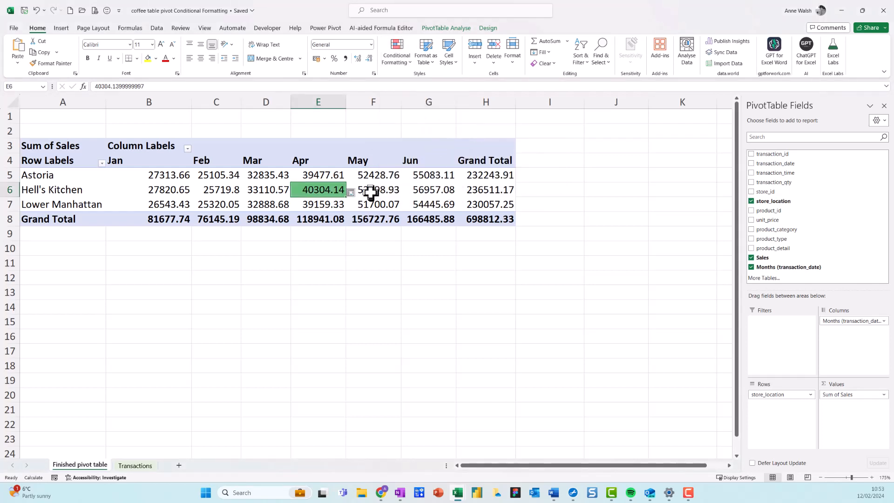
pyautogui.moveTo(379, 189)
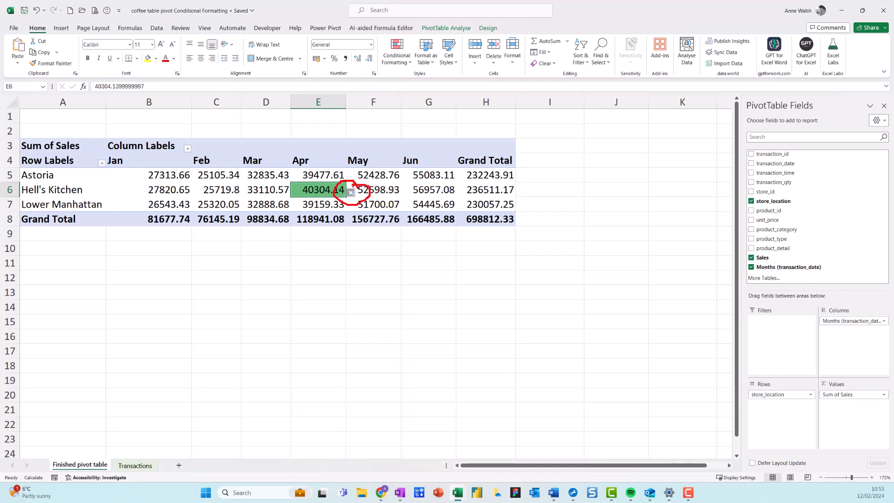
# Step: Via Formatting Options, apply the rule to all Sum of Sales values for store_location and Months
pyautogui.click(351, 193)
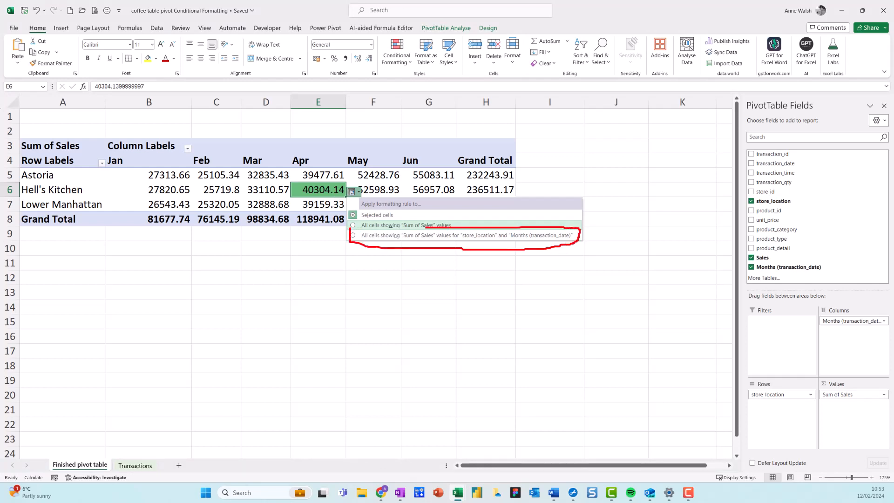
pyautogui.click(353, 235)
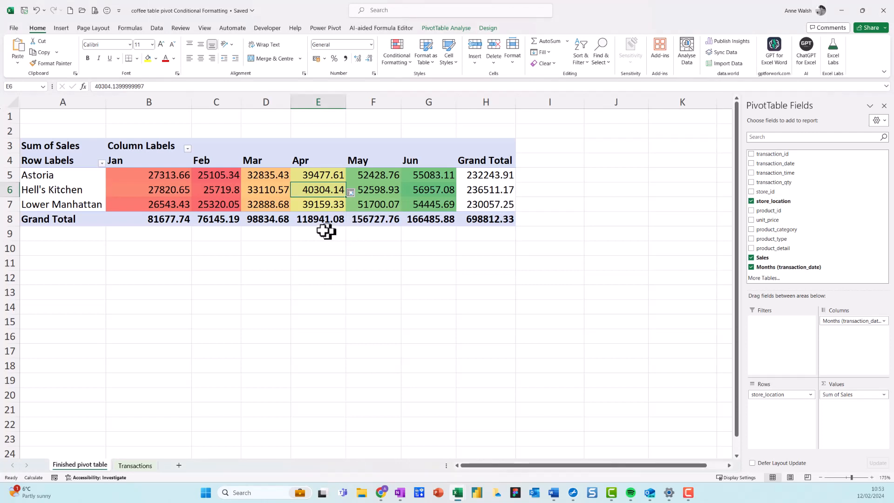
pyautogui.moveTo(196, 190)
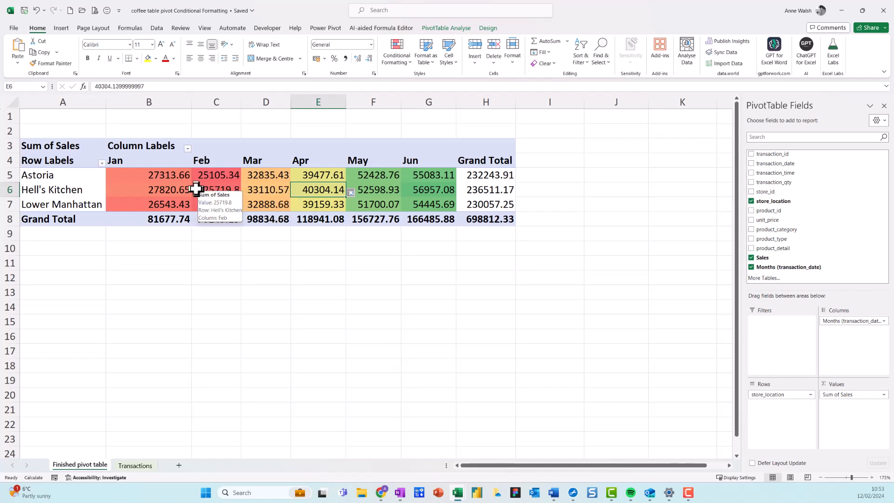
pyautogui.moveTo(166, 189)
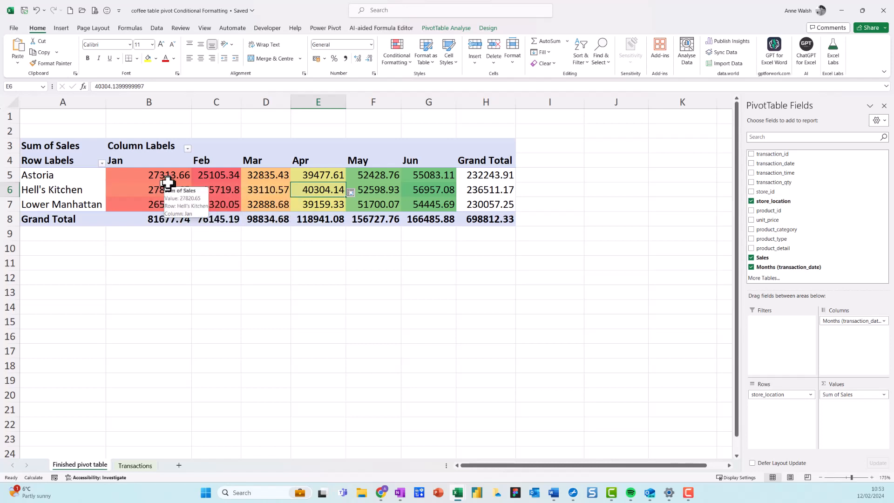
pyautogui.moveTo(394, 188)
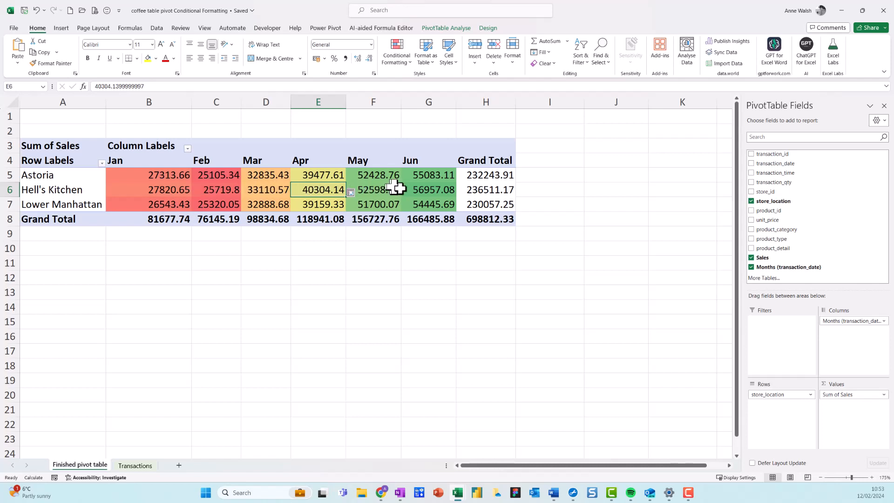
pyautogui.moveTo(394, 190)
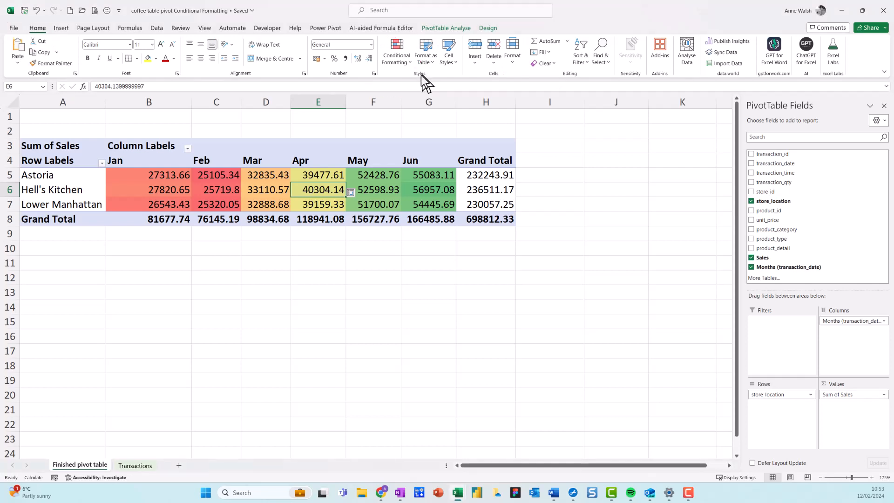
# Step: Clear the conditional formatting rules from this PivotTable, removing the colour scale
pyautogui.click(396, 51)
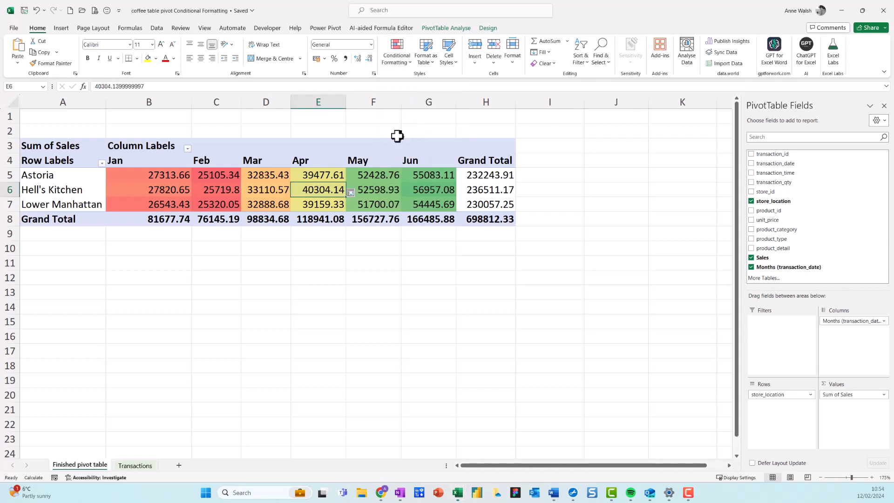
pyautogui.click(396, 51)
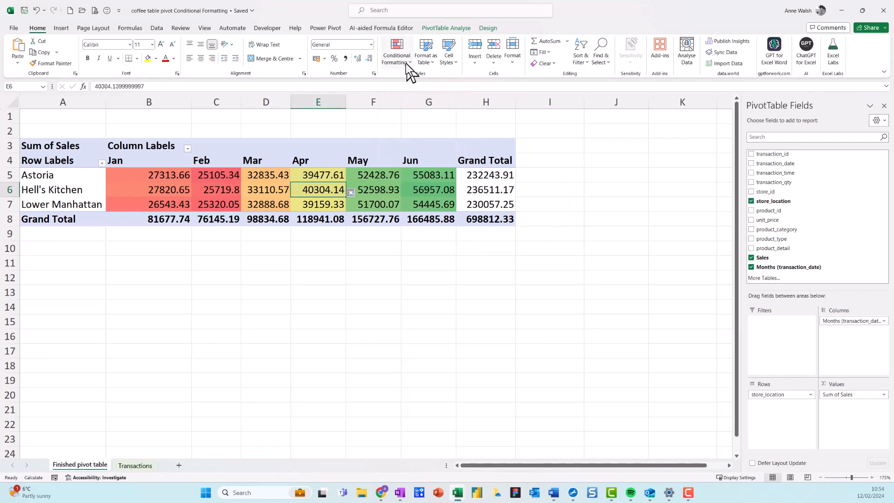
pyautogui.click(396, 52)
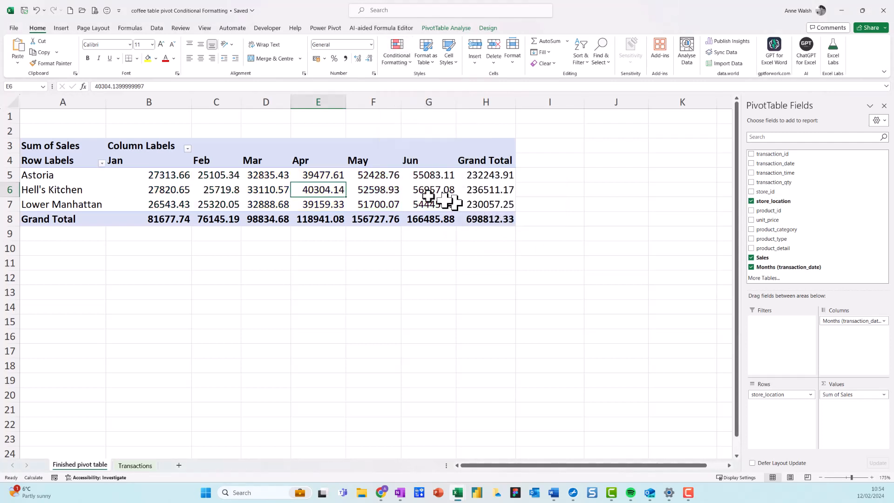
pyautogui.moveTo(428, 189)
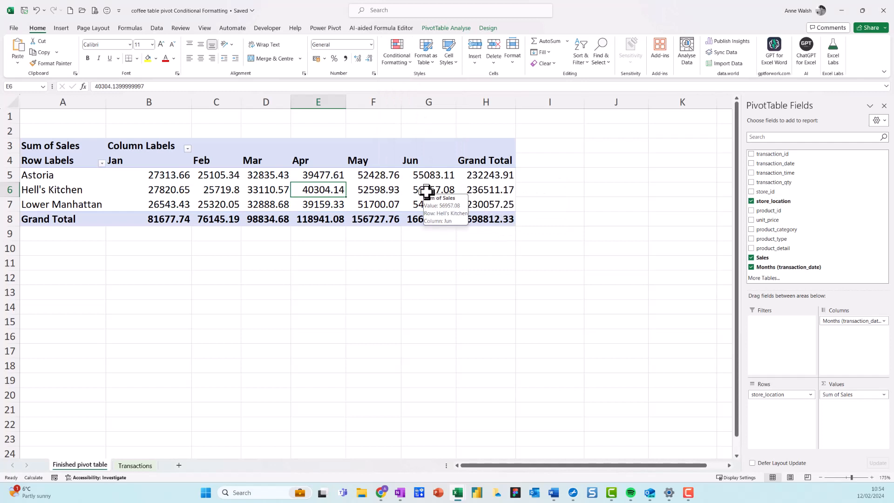